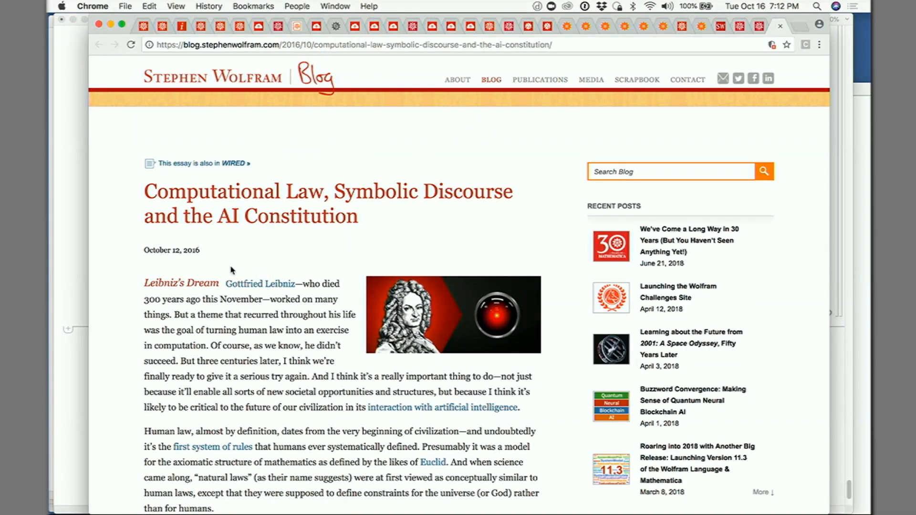
{"action": "mouse_move", "coordinate": [169, 272]}
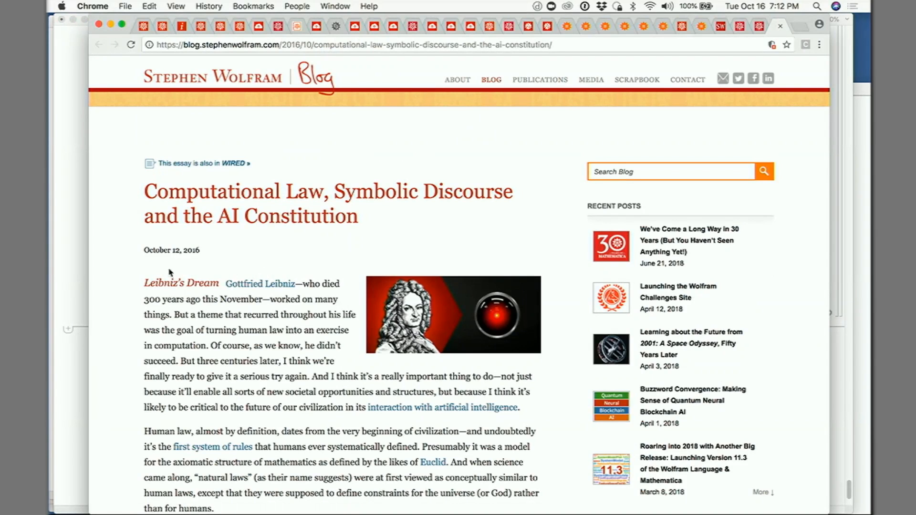
{"action": "mouse_move", "coordinate": [69, 358]}
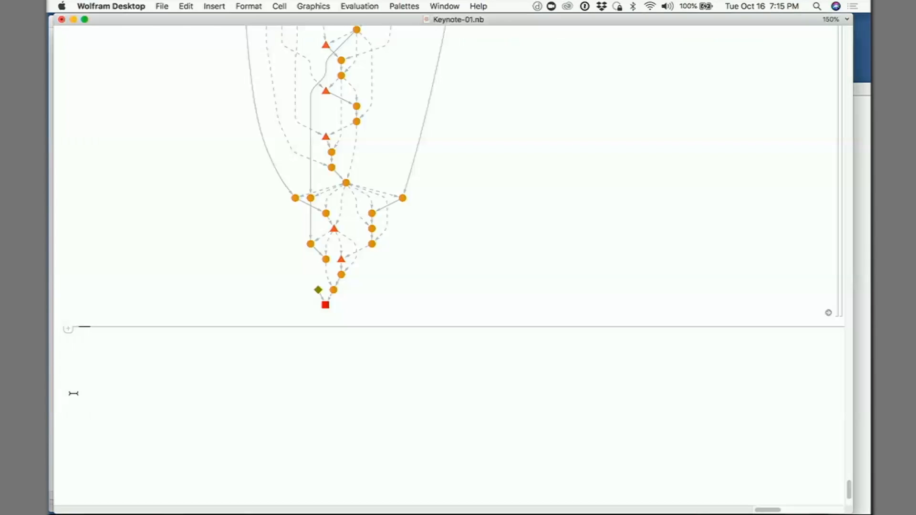
Step: Fetch the latest Ethereum block's data with BlockchainBlockData[-1] and review its transaction list
{"action": "scroll", "scroll_direction": "up", "scroll_amount": 3}
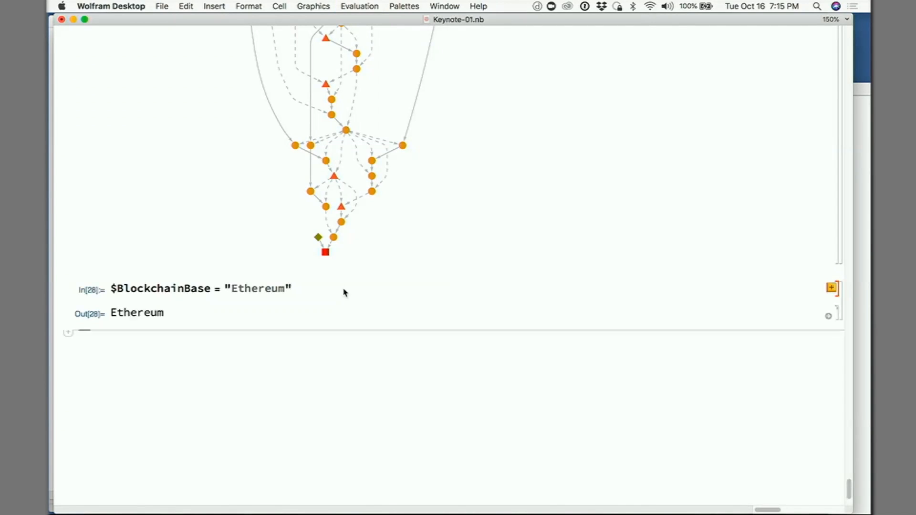
{"action": "mouse_move", "coordinate": [520, 385]}
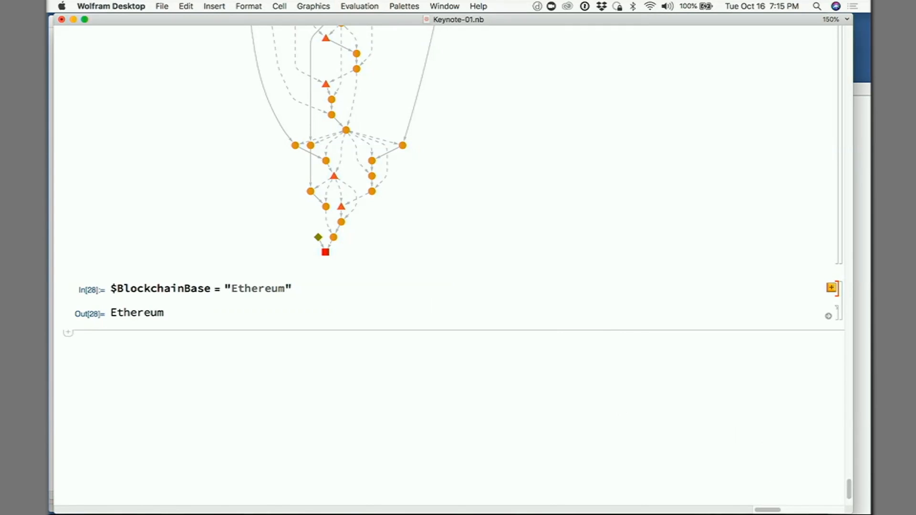
{"action": "type", "text": "BlockchainBlockData[-1]"}
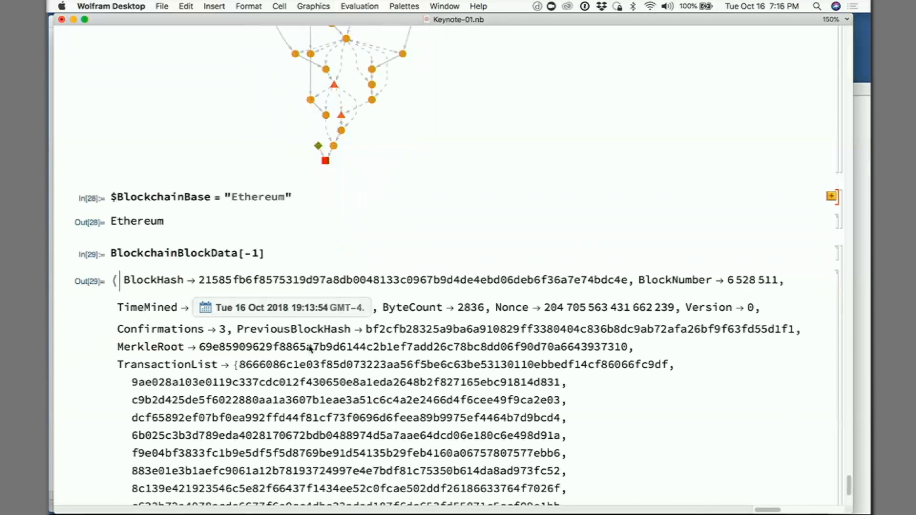
{"action": "scroll", "scroll_direction": "down", "scroll_amount": 3}
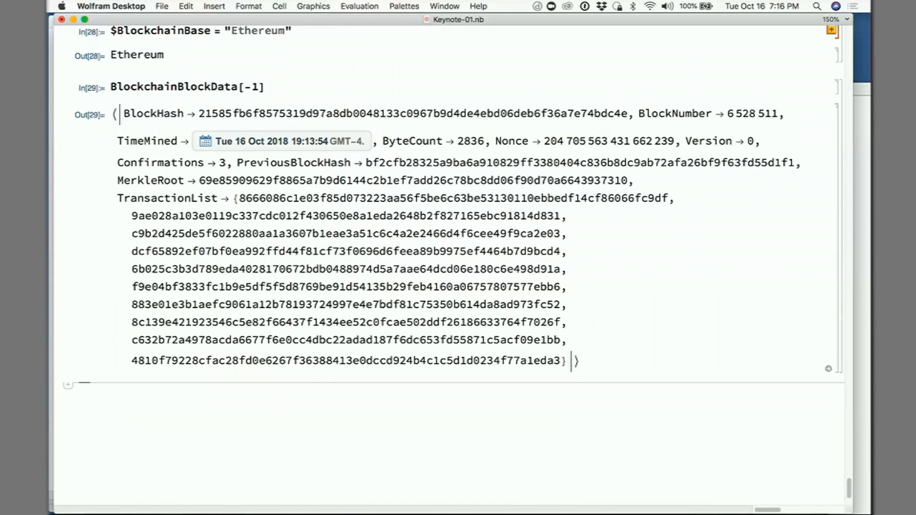
Step: Query BlockchainTransactionData for transaction 4de0ed4cb7… to see its fee, gas used and addresses
{"action": "type", "text": "BlockchainTransactionData[\"4de0ed4cb7450a24192897993733a10455689ccae4cc87cdd91e4726ff4aeffc\"]"}
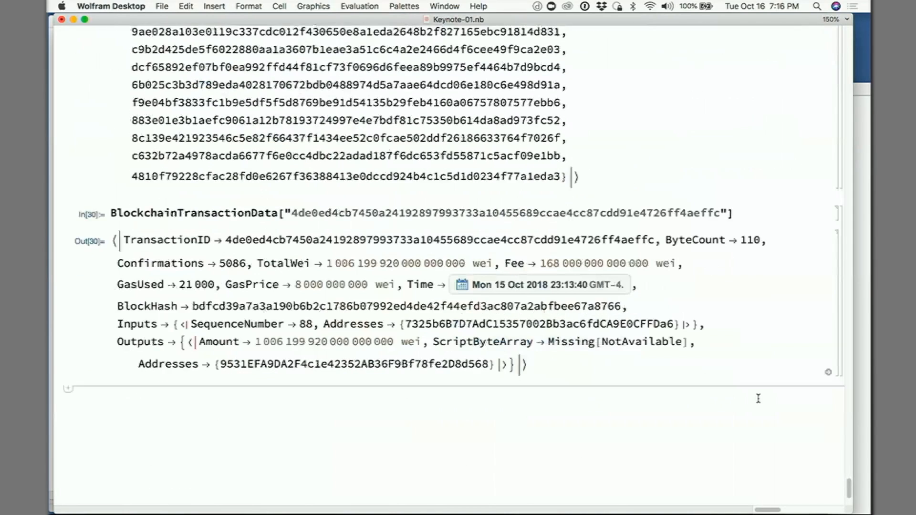
{"action": "scroll", "scroll_direction": "up", "scroll_amount": 3}
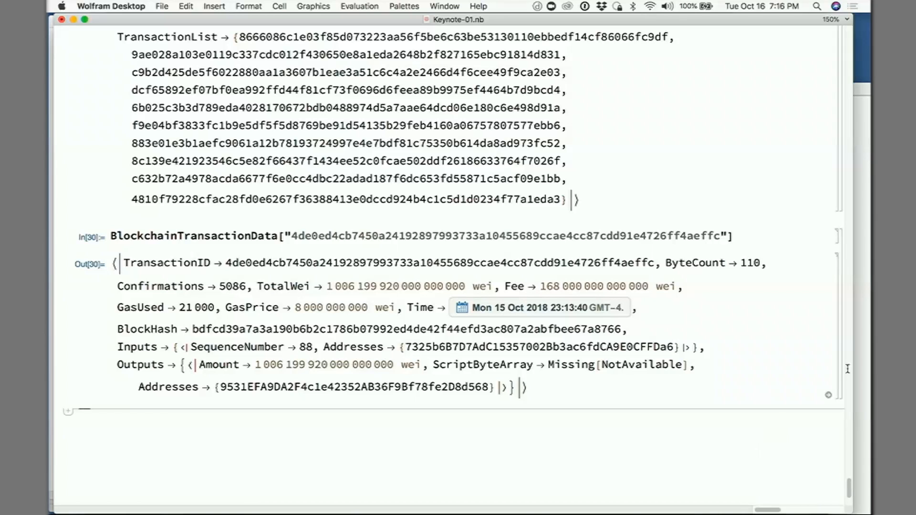
{"action": "mouse_move", "coordinate": [804, 430]}
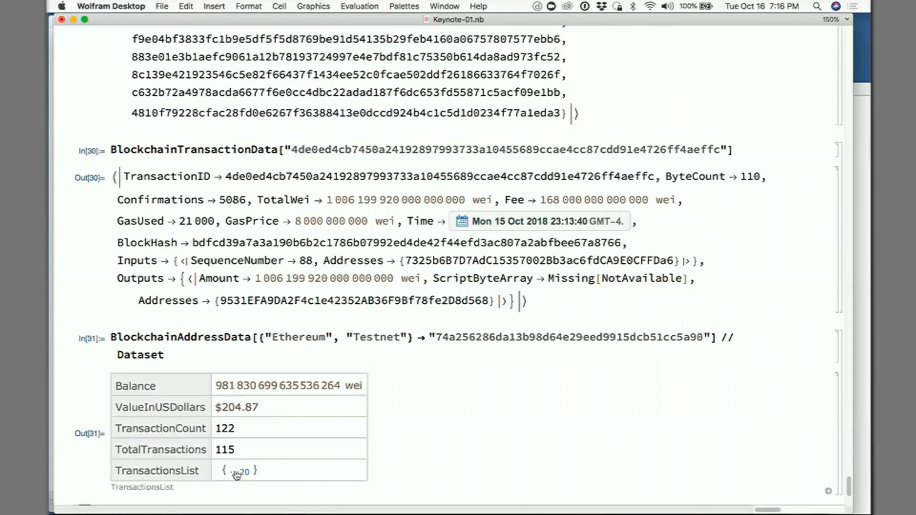
Step: Expand the Testnet address's TransactionsList into a table, then enter BlockchainTokenData["CK"]
{"action": "left_click", "coordinate": [239, 471]}
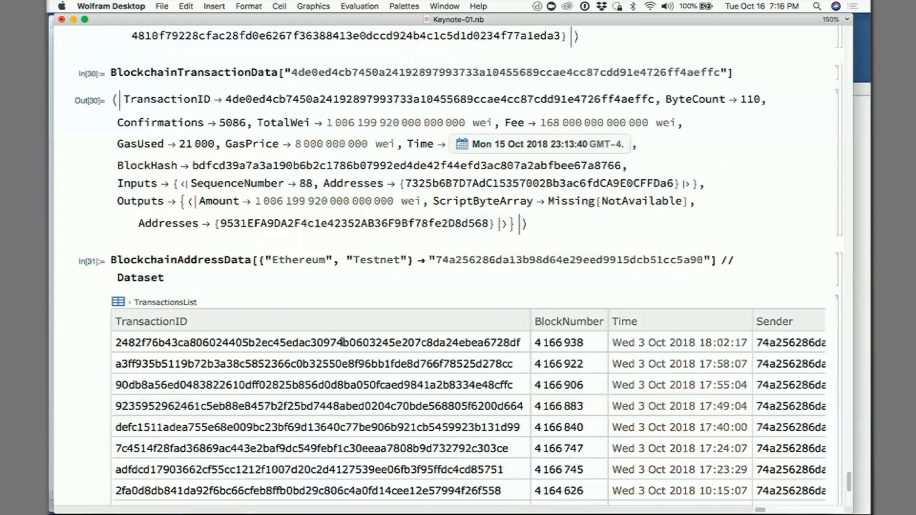
{"action": "scroll", "scroll_direction": "down", "scroll_amount": 3}
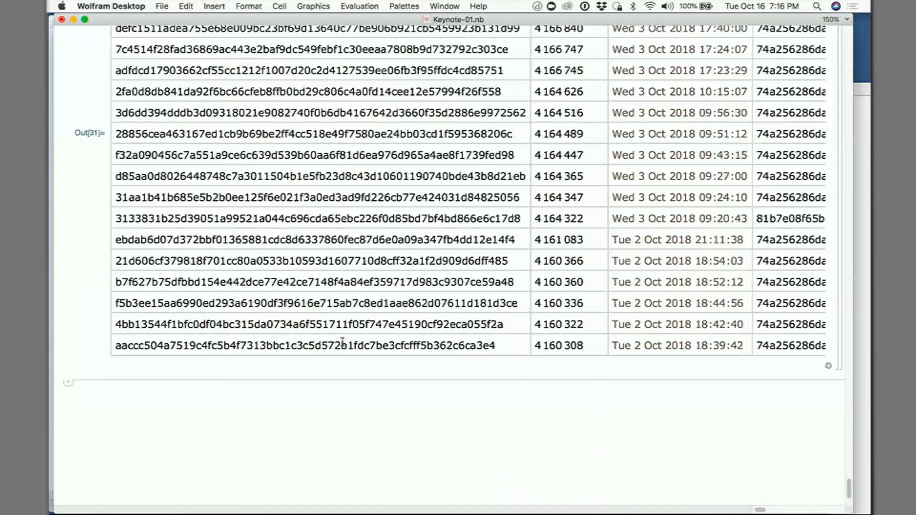
{"action": "scroll", "scroll_direction": "down", "scroll_amount": 3}
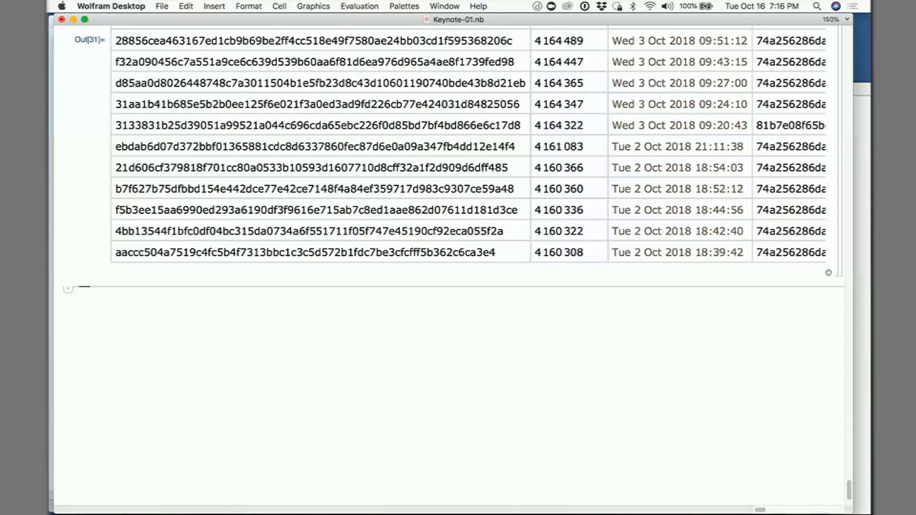
{"action": "type", "text": "BlockchainTokenData[\"CK\"]"}
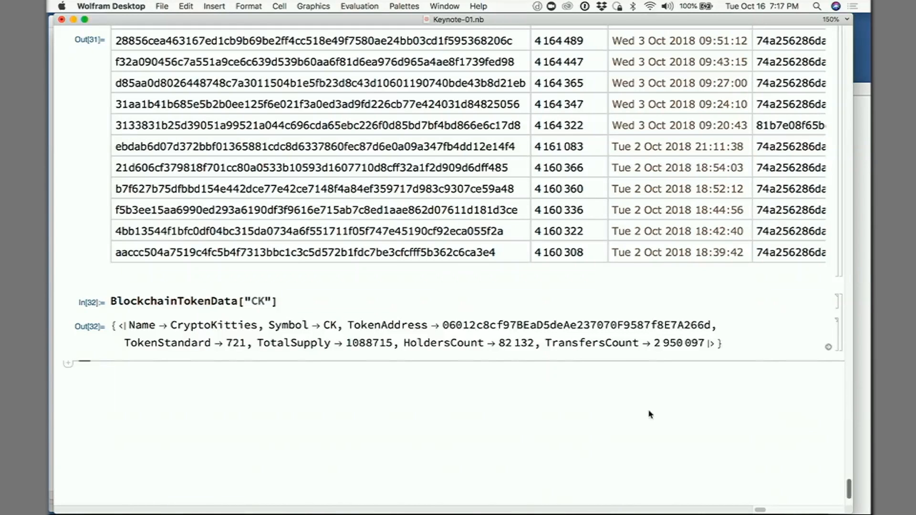
Step: List CryptoKitties transfers with BlockchainTokenData["CK", "Transfers"] and scroll through the output
{"action": "type", "text": "BlockchainTokenData[\"CK\", \"Transfers\"]"}
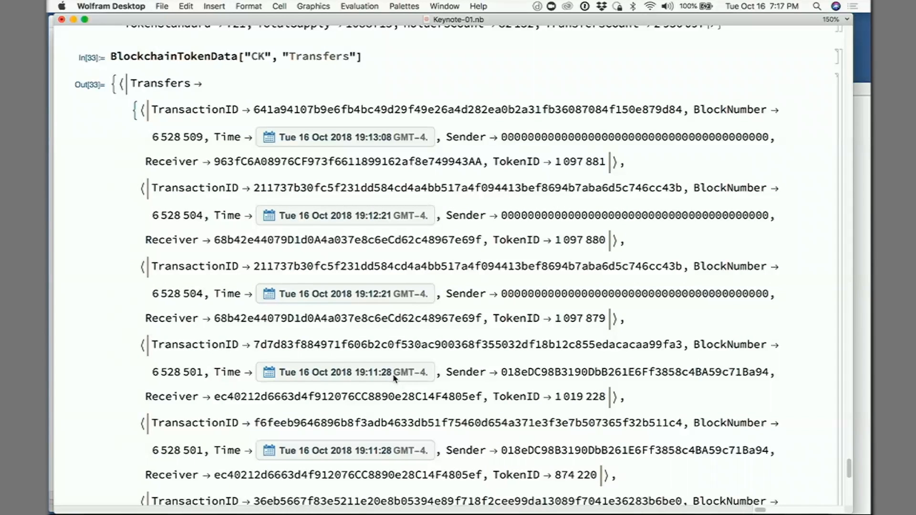
{"action": "scroll", "scroll_direction": "down", "scroll_amount": 3}
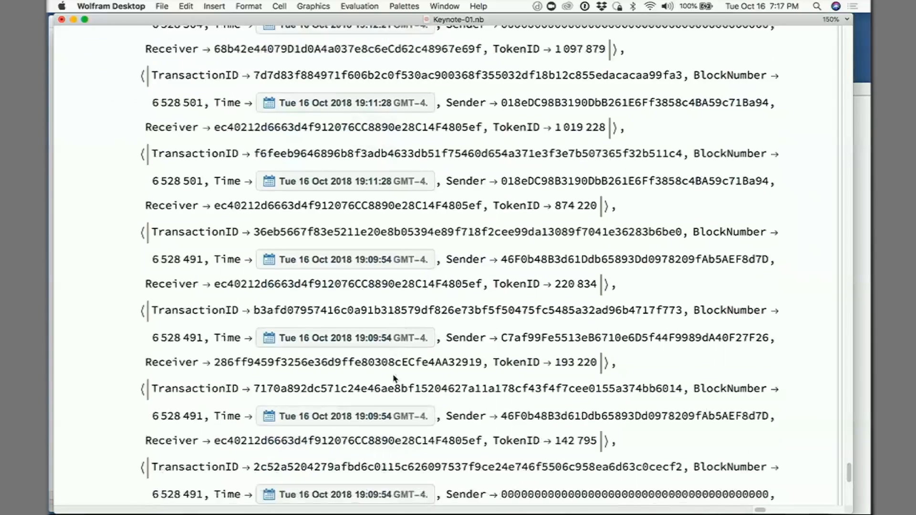
{"action": "scroll", "scroll_direction": "down", "scroll_amount": 3}
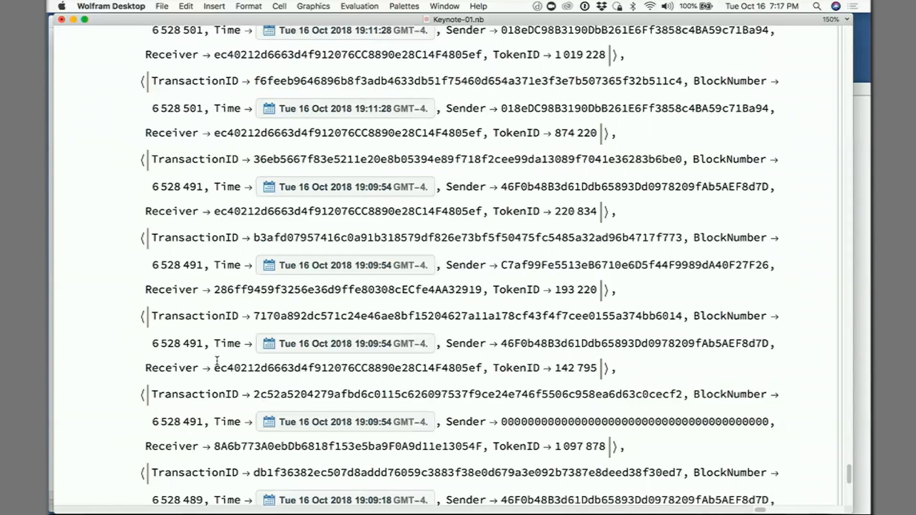
{"action": "scroll", "scroll_direction": "down", "scroll_amount": 3}
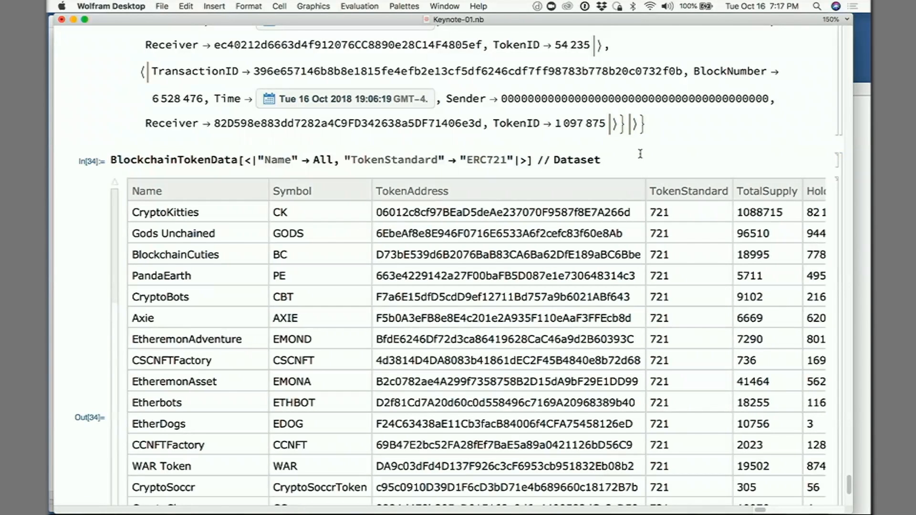
{"action": "mouse_move", "coordinate": [298, 187]}
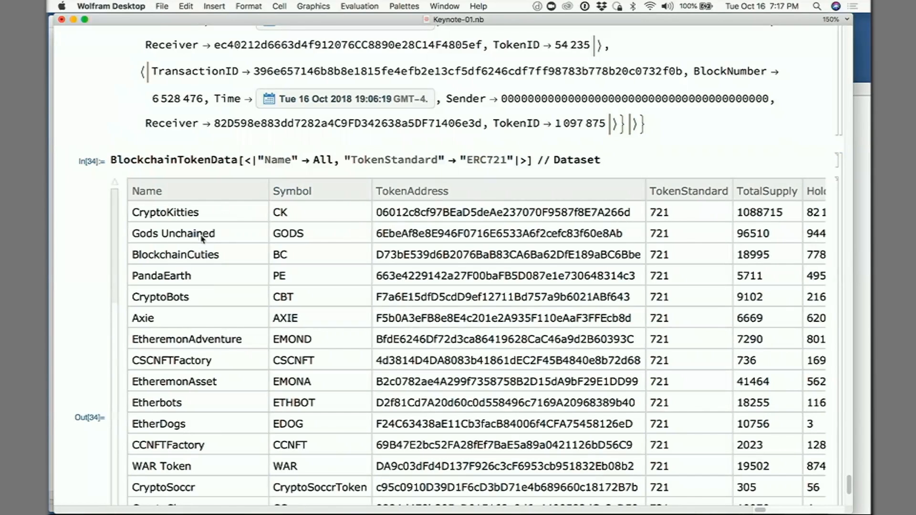
{"action": "mouse_move", "coordinate": [215, 259]}
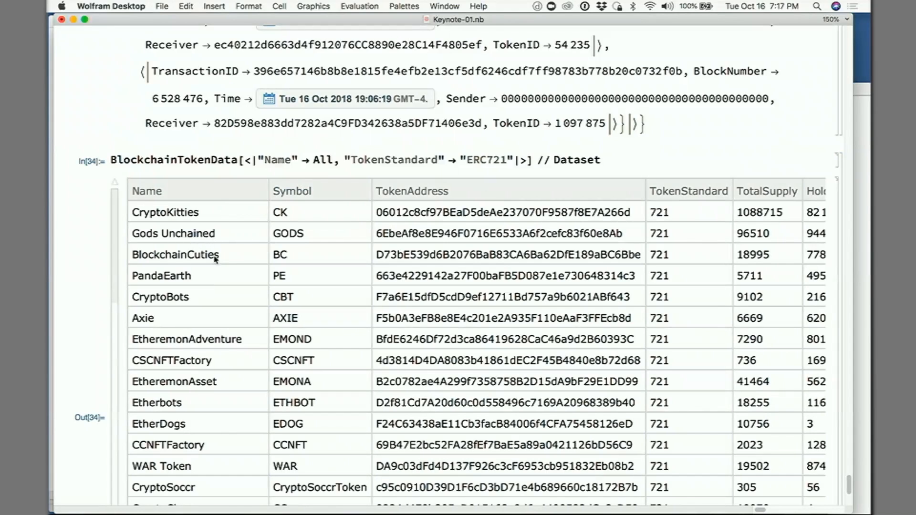
{"action": "mouse_move", "coordinate": [696, 249]}
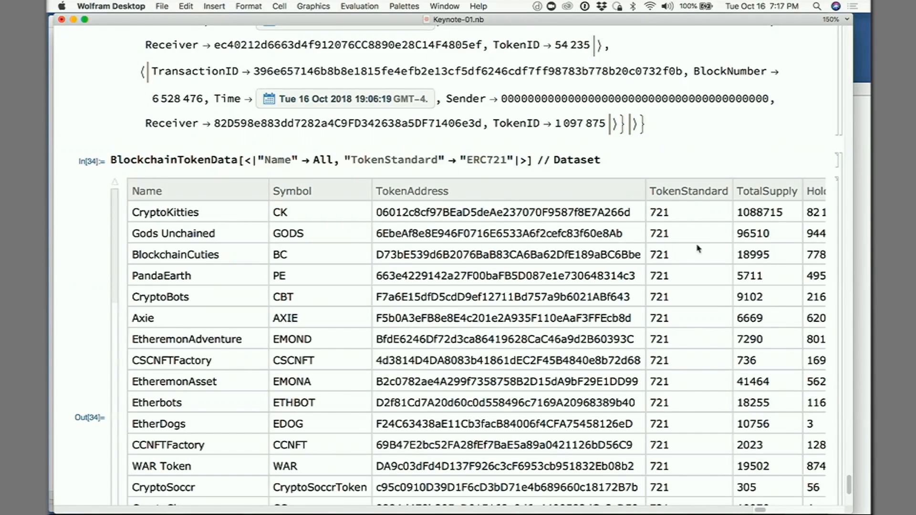
{"action": "scroll", "scroll_direction": "down", "scroll_amount": 3}
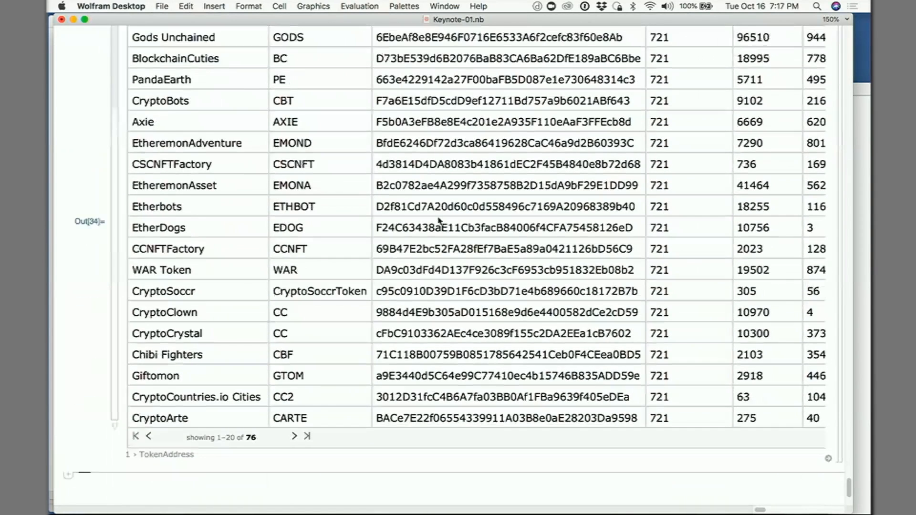
Step: Scroll through the grid of ERC721 transfer counts from %[All, "TransfersCount"]
{"action": "scroll", "scroll_direction": "down", "scroll_amount": 3}
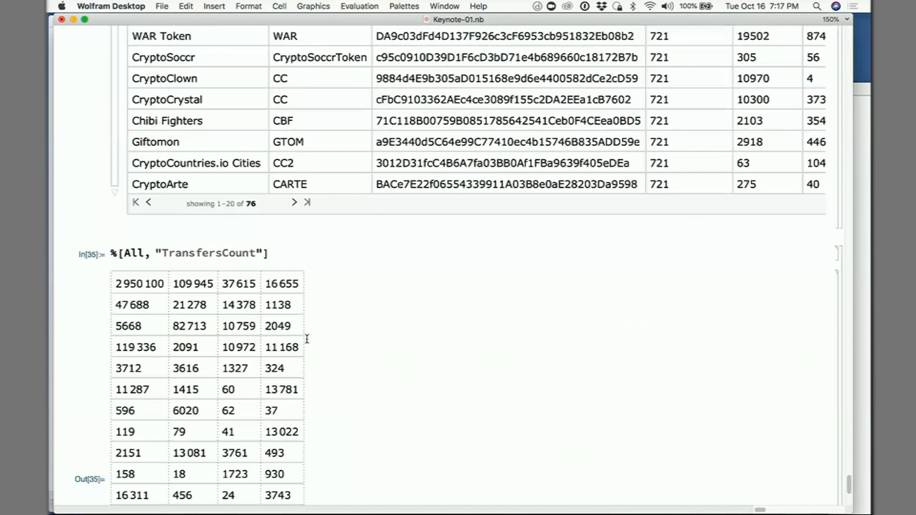
{"action": "scroll", "scroll_direction": "down", "scroll_amount": 3}
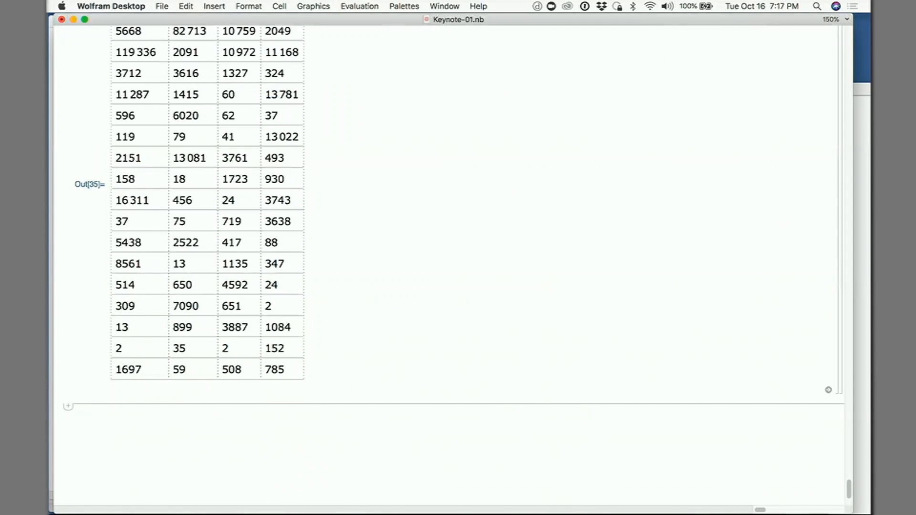
Step: Evaluate ListLogLogPlot[%] to plot the ERC721 transfer counts on log-log axes
{"action": "type", "text": "ListLogLogPlot[%]"}
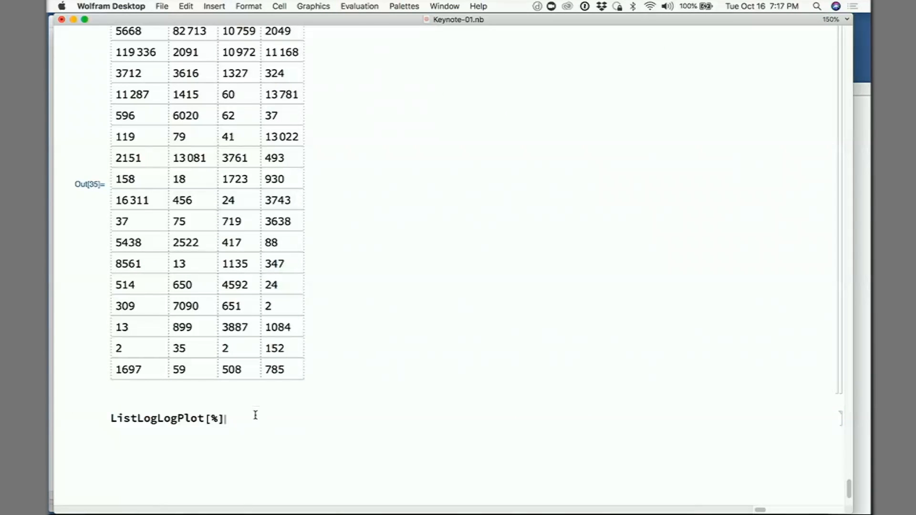
{"action": "key", "text": "shift+Return"}
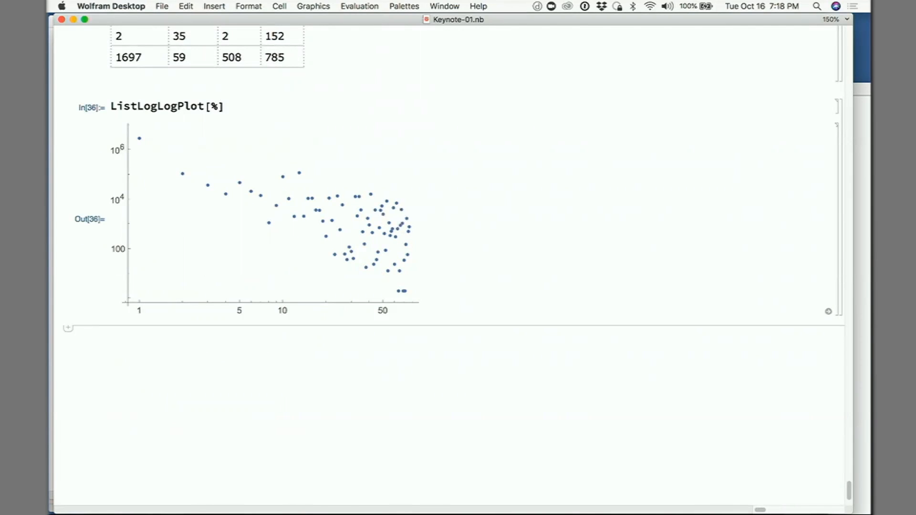
Step: Store Graphics[Disk[]] on the blockchain as bb and view the latest MultiChain Wolfram block
{"action": "type", "text": "bb = BlockchainPut[Graphics[Disk[]]]"}
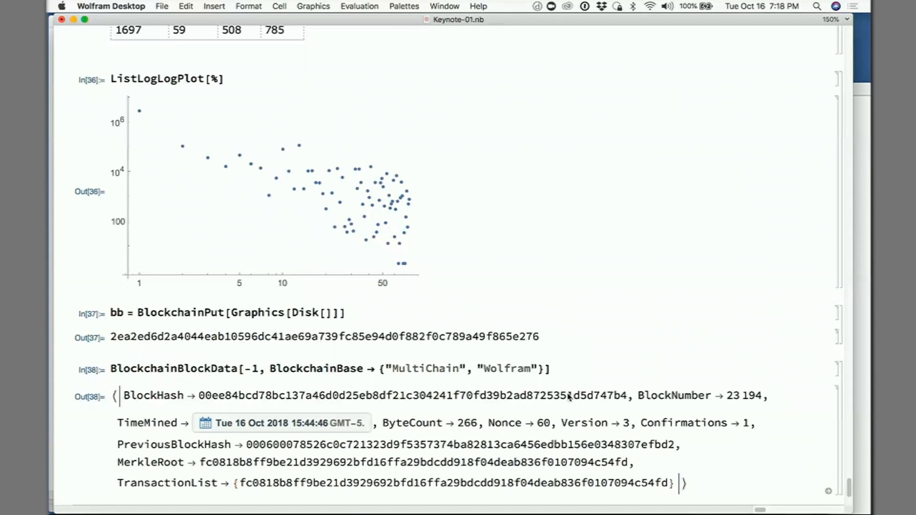
{"action": "scroll", "scroll_direction": "down", "scroll_amount": 3}
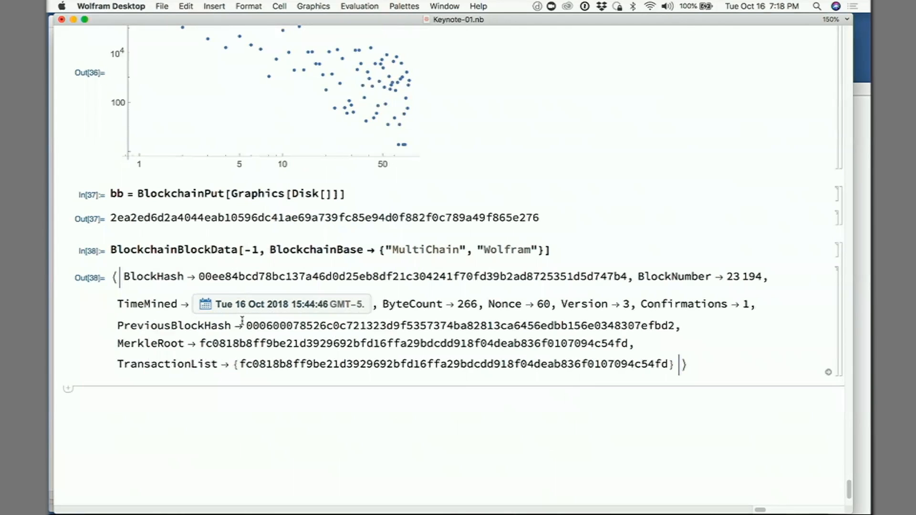
{"action": "mouse_move", "coordinate": [251, 383]}
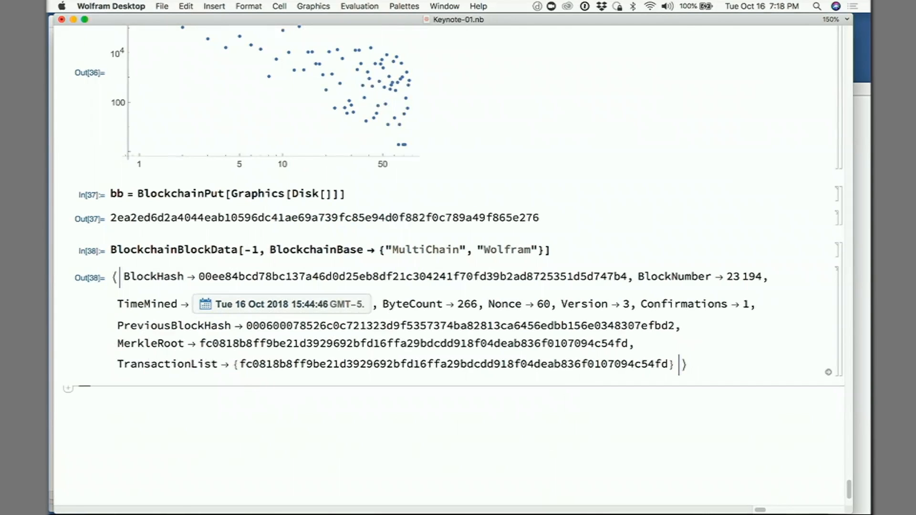
Step: Evaluate BlockchainGet[bb] to display the black disk retrieved from the blockchain
{"action": "type", "text": "BlockchainGet[bb]"}
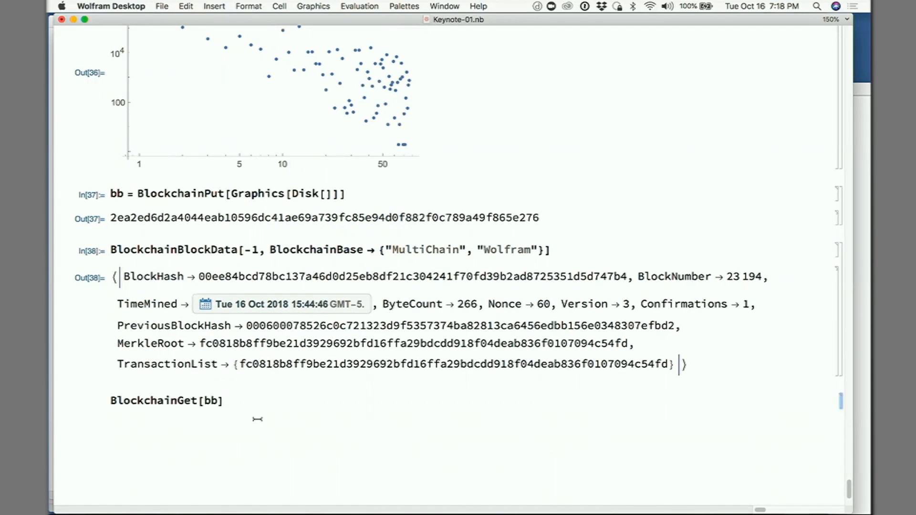
{"action": "mouse_move", "coordinate": [261, 399]}
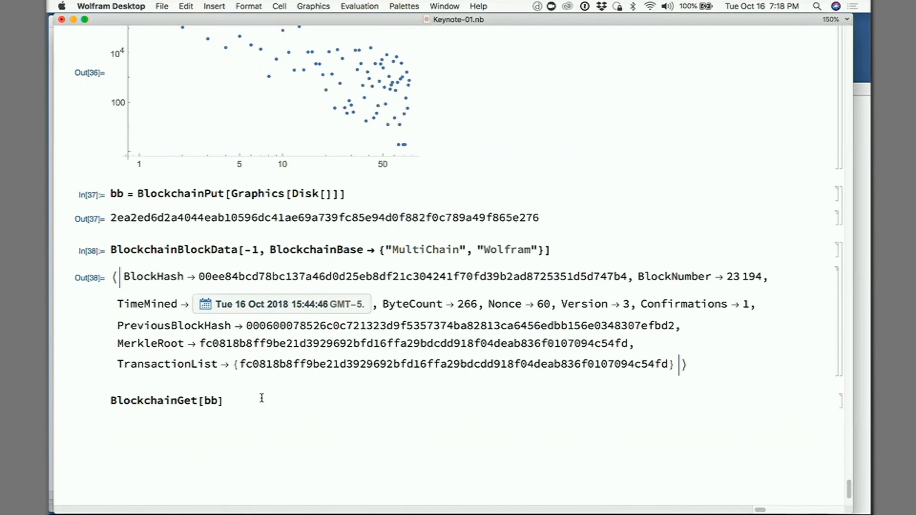
{"action": "left_click", "coordinate": [224, 401]}
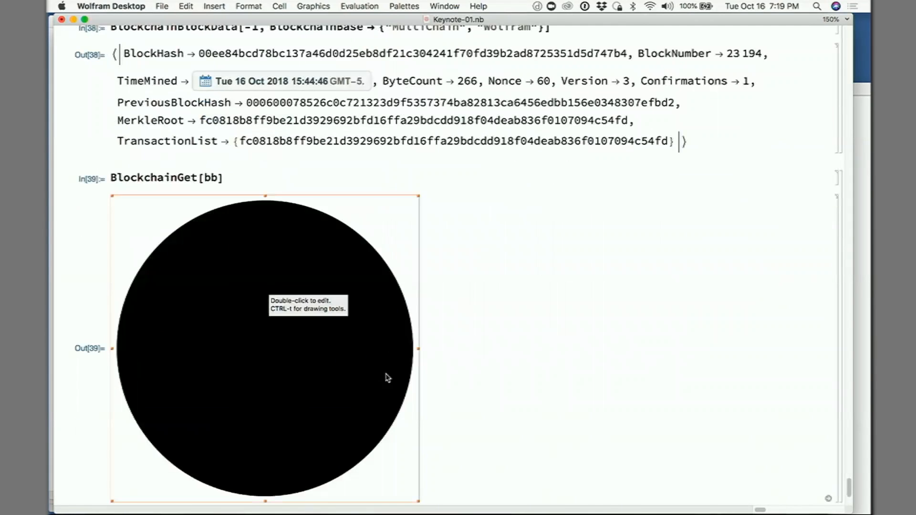
{"action": "mouse_move", "coordinate": [539, 280]}
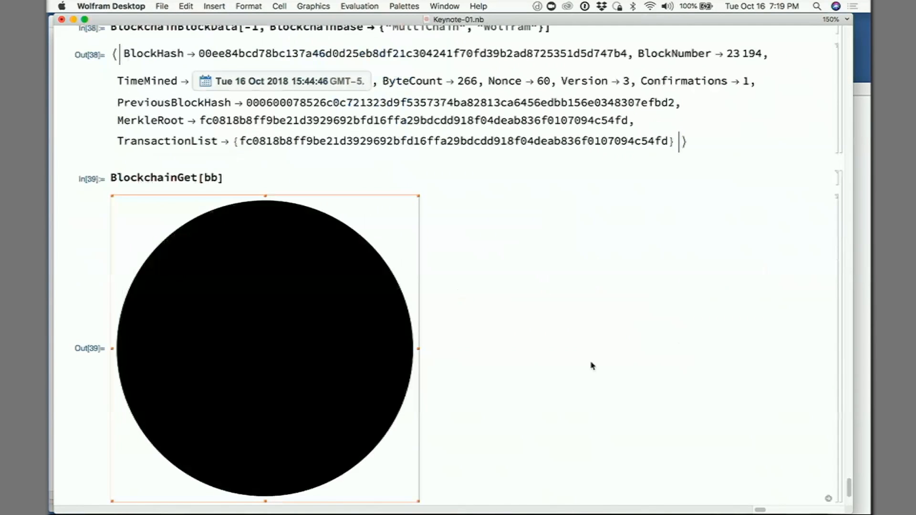
{"action": "scroll", "scroll_direction": "down", "scroll_amount": 3}
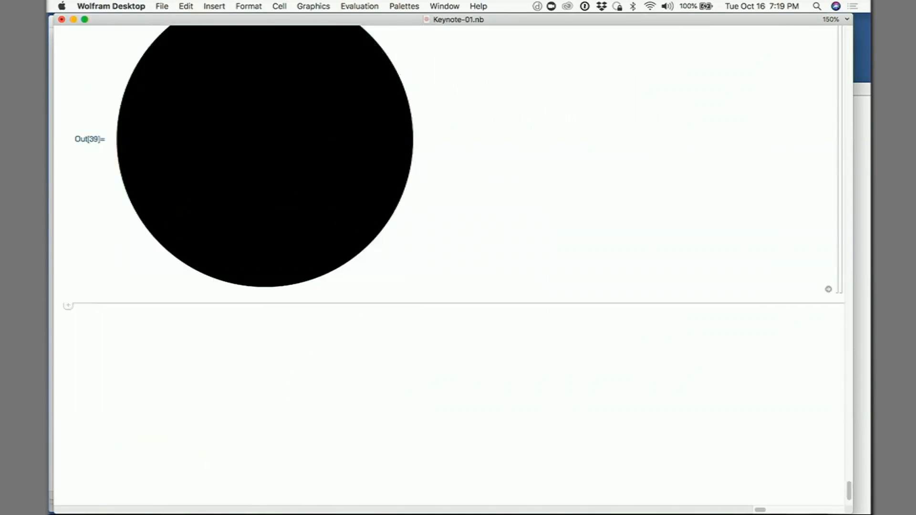
Step: Evaluate GenerateAsymmetricKeyPair["EllipticCurve"] to produce 32-byte private and 65-byte public secp256k1 keys
{"action": "type", "text": "GenerateAsymmetricKeyPair[\"EllipticCurve\"]"}
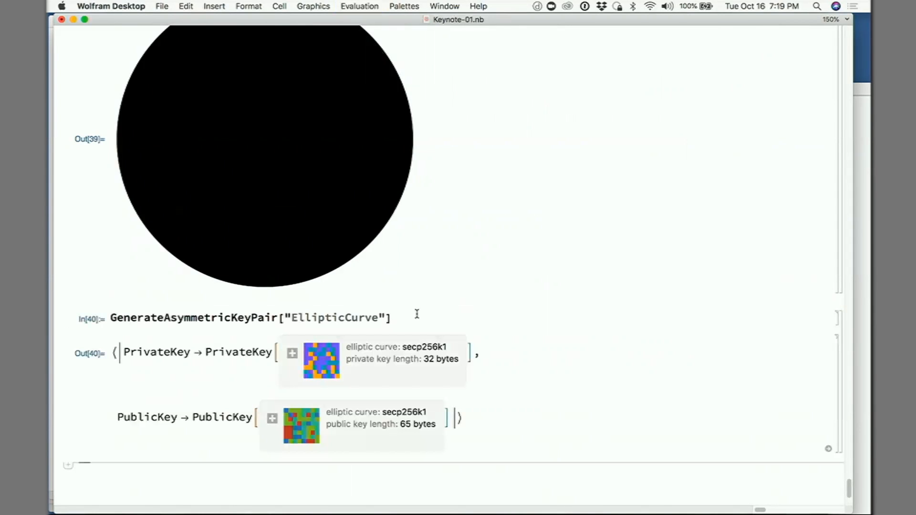
{"action": "scroll", "scroll_direction": "down", "scroll_amount": 3}
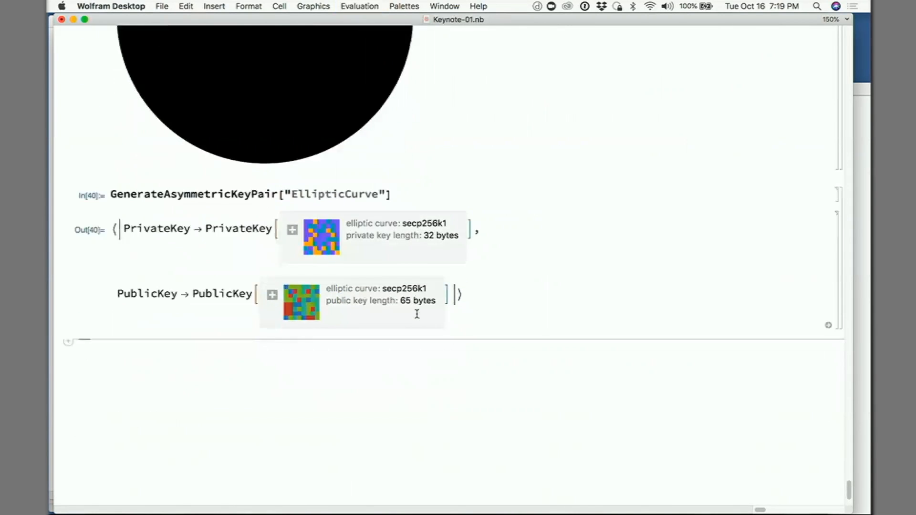
{"action": "mouse_move", "coordinate": [414, 324]}
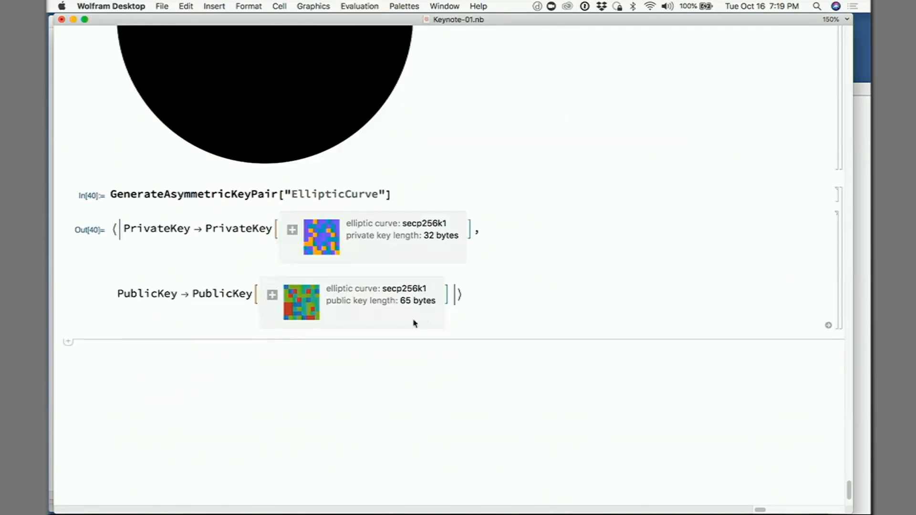
{"action": "mouse_move", "coordinate": [414, 300]}
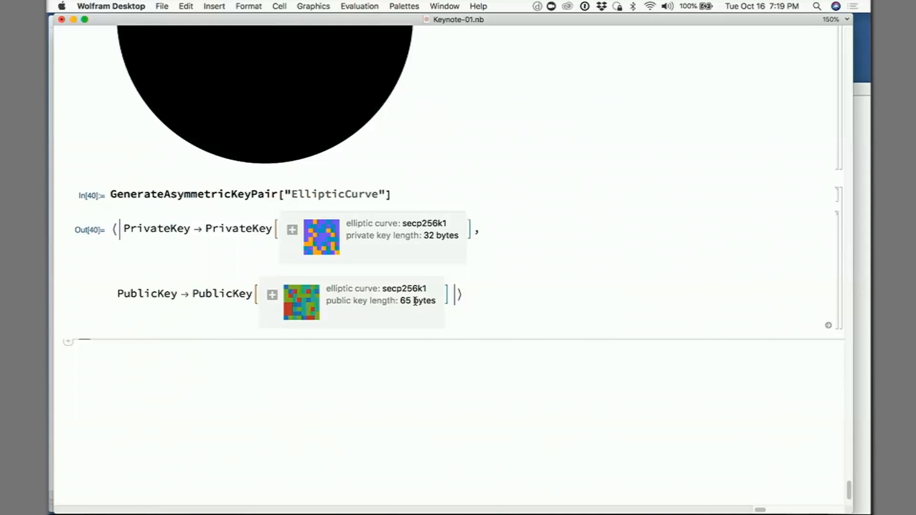
{"action": "mouse_move", "coordinate": [692, 265]}
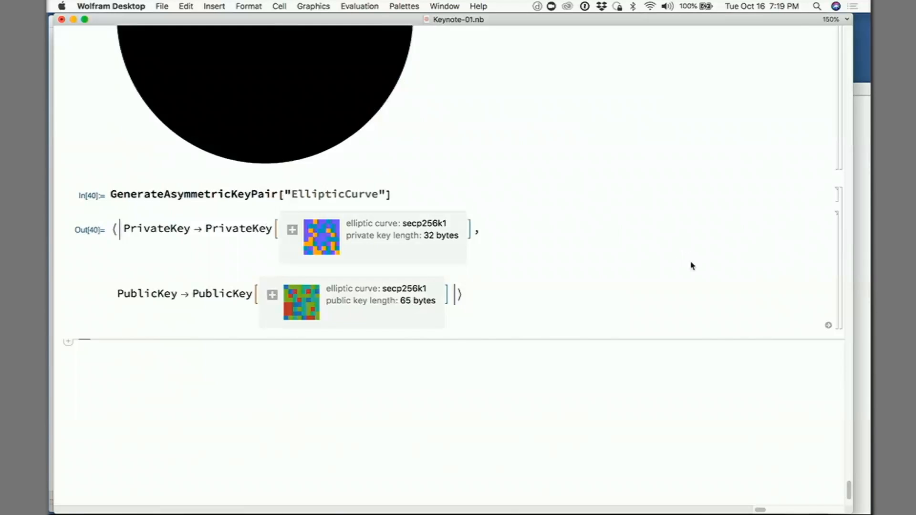